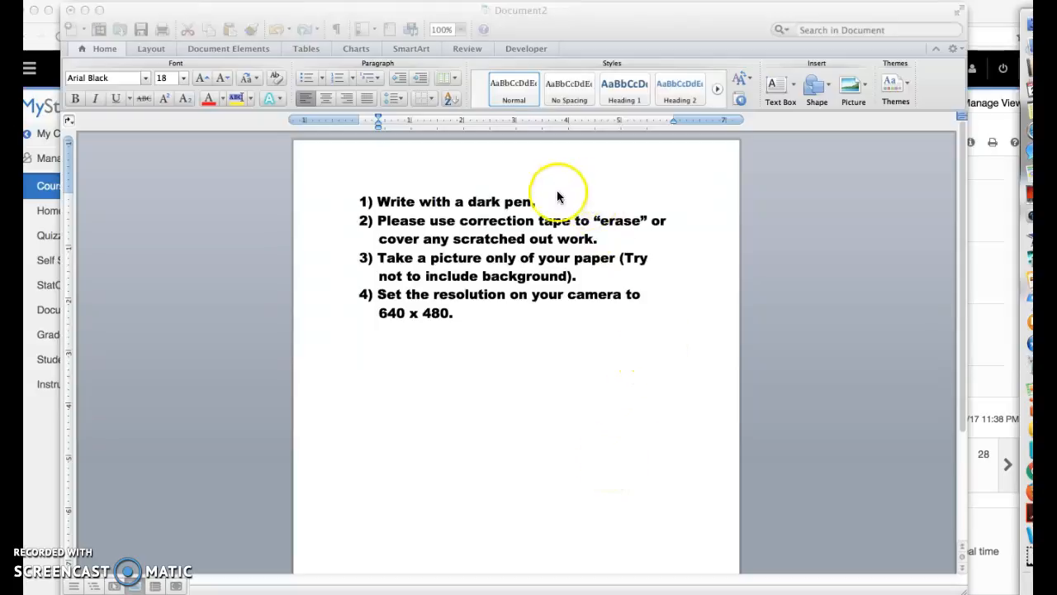
{"action": "mouse_move", "coordinate": [626, 198]}
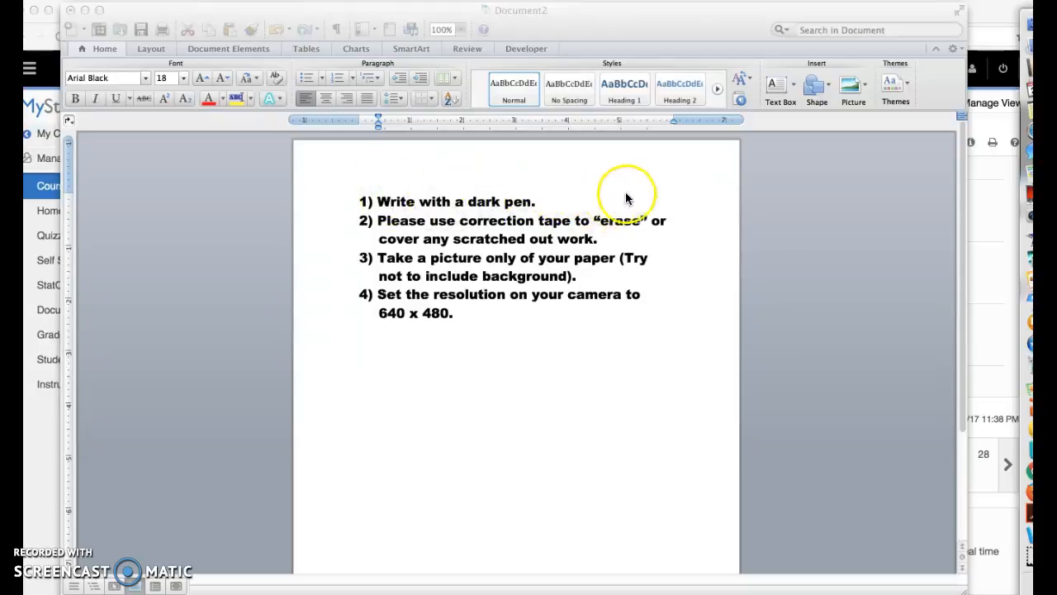
{"action": "mouse_move", "coordinate": [556, 198]}
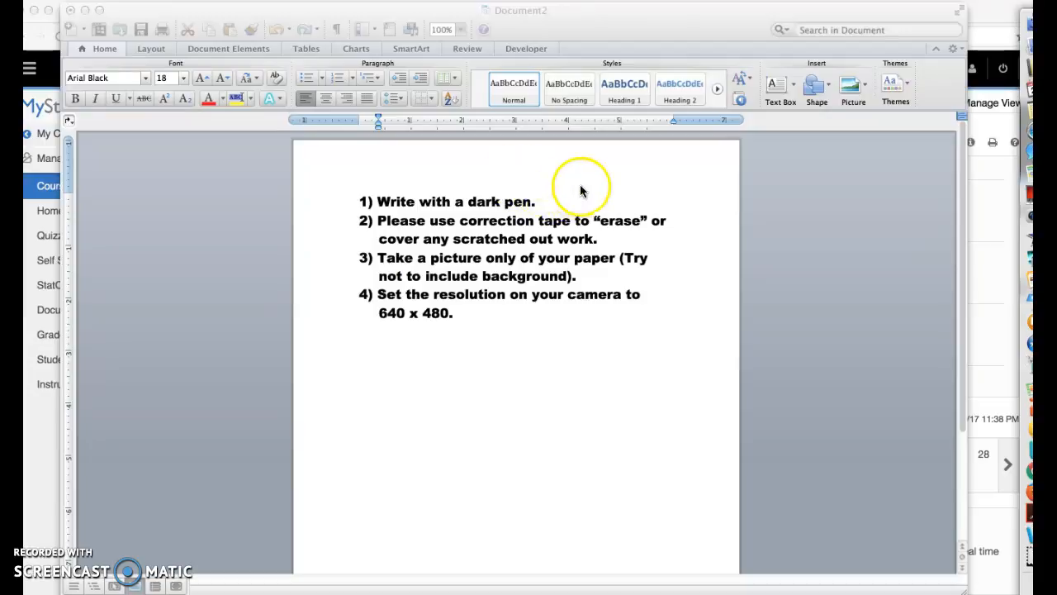
{"action": "mouse_move", "coordinate": [685, 260]}
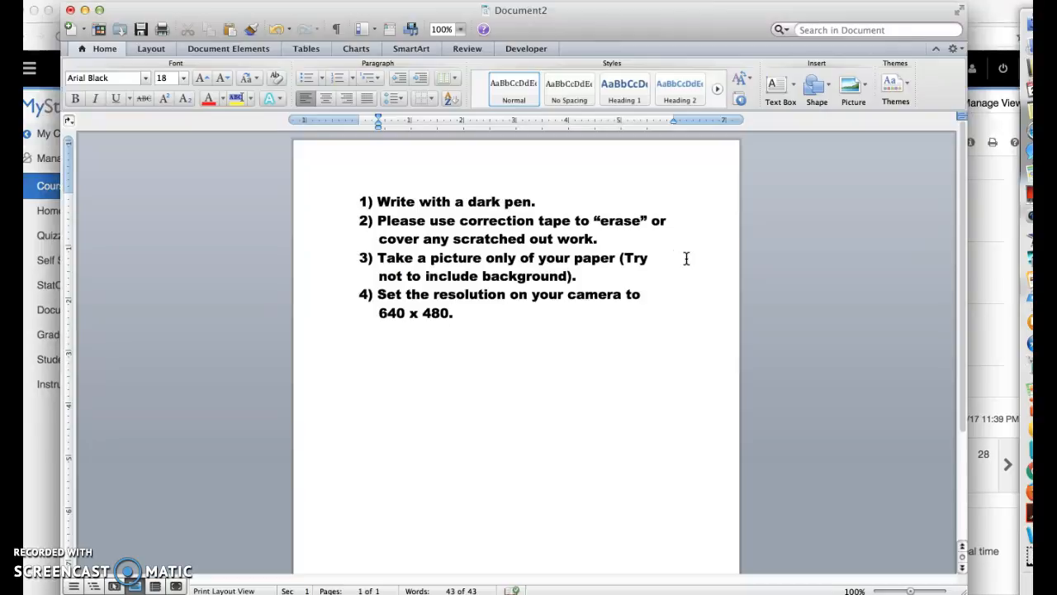
Bring the MyStatLab Course Home for Statistical Methods STA 2023 to the front
{"action": "left_click", "coordinate": [453, 313]}
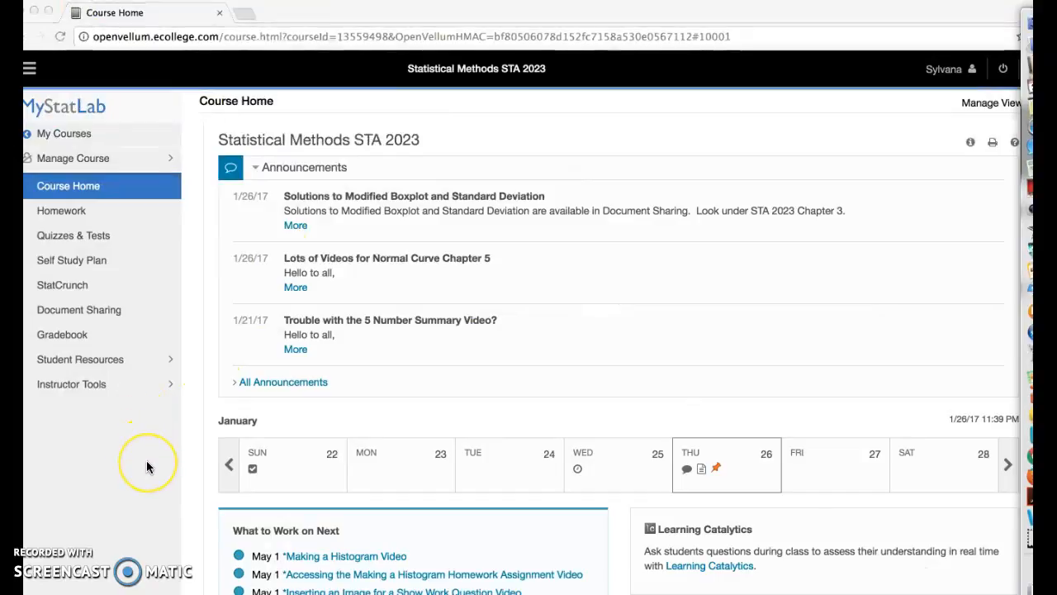
{"action": "mouse_move", "coordinate": [112, 223]}
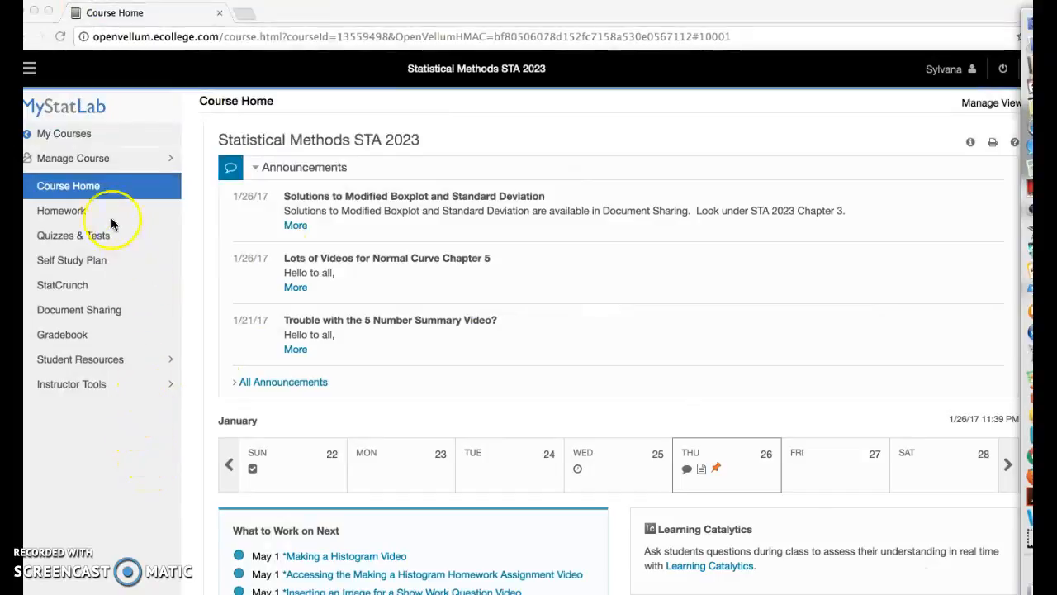
{"action": "mouse_move", "coordinate": [100, 214]}
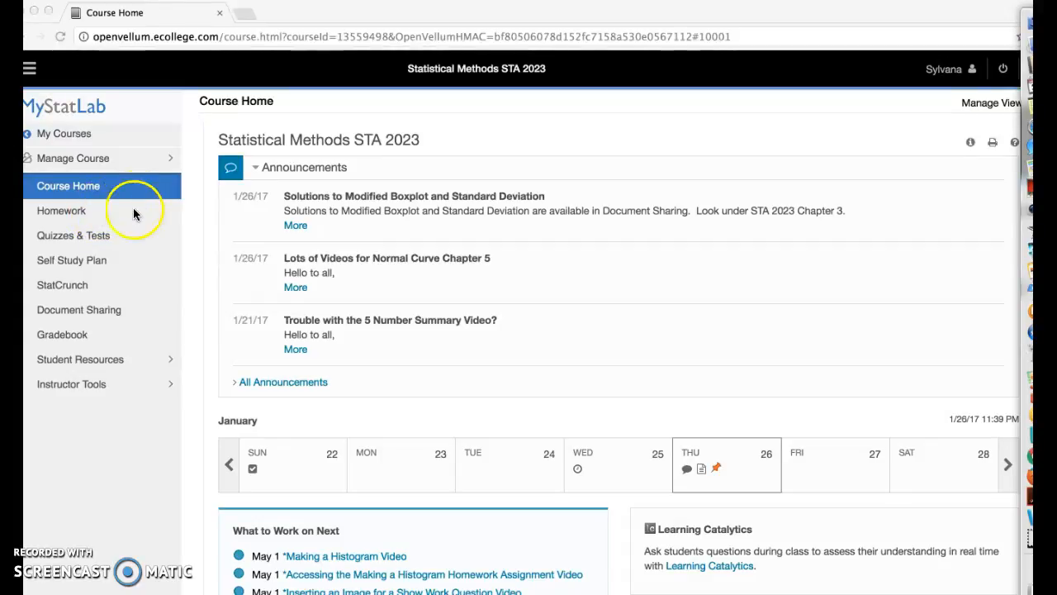
{"action": "mouse_move", "coordinate": [104, 317]}
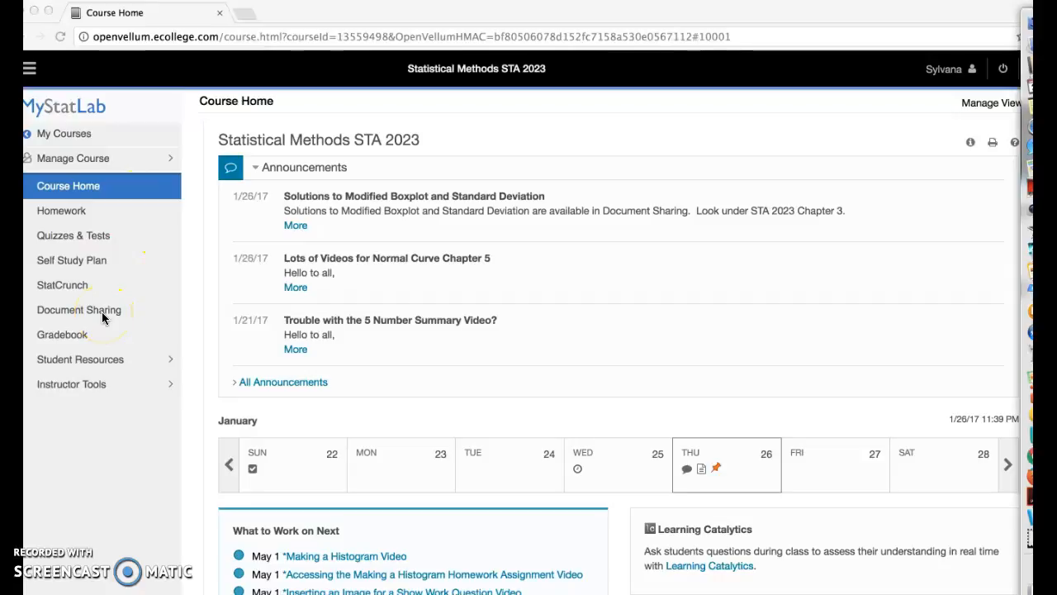
Open Document Sharing and browse the STA 2023 Chapter 5 (Normal Curve) files
{"action": "left_click", "coordinate": [78, 310]}
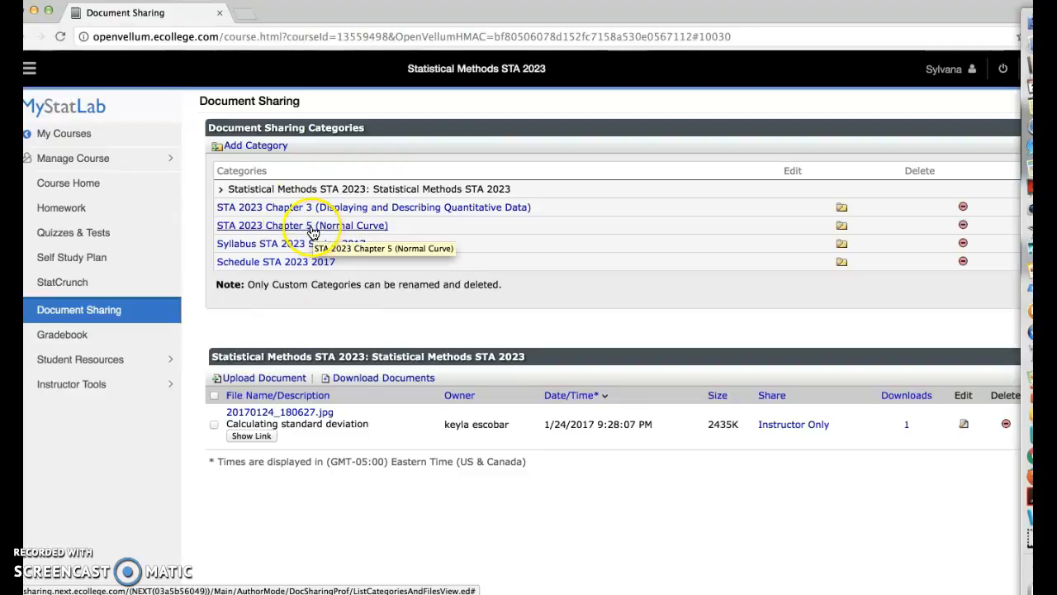
{"action": "left_click", "coordinate": [303, 225]}
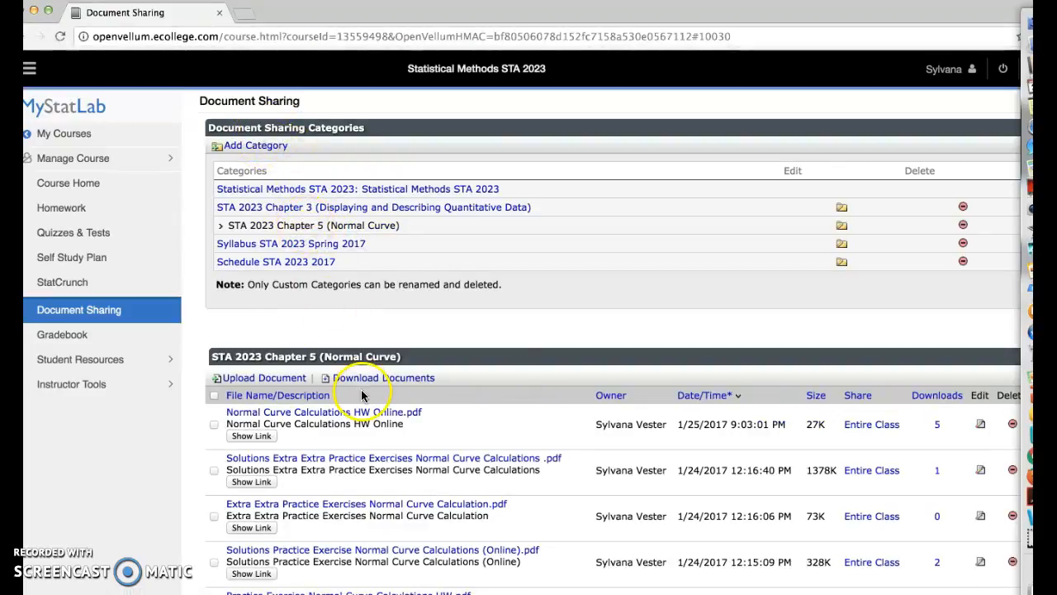
{"action": "mouse_move", "coordinate": [320, 237]}
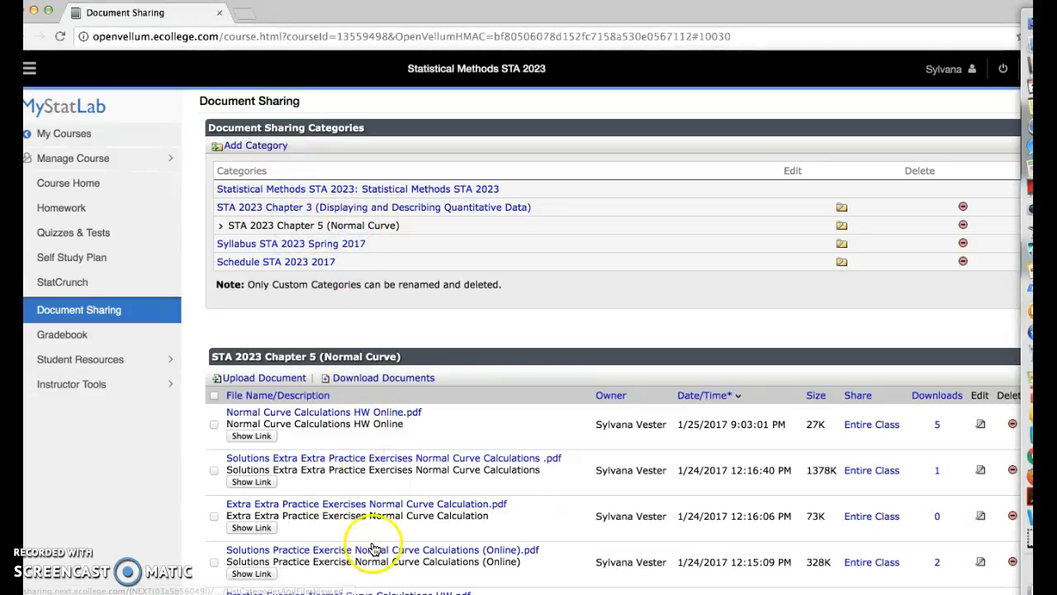
{"action": "scroll", "scroll_direction": "down", "scroll_amount": 3}
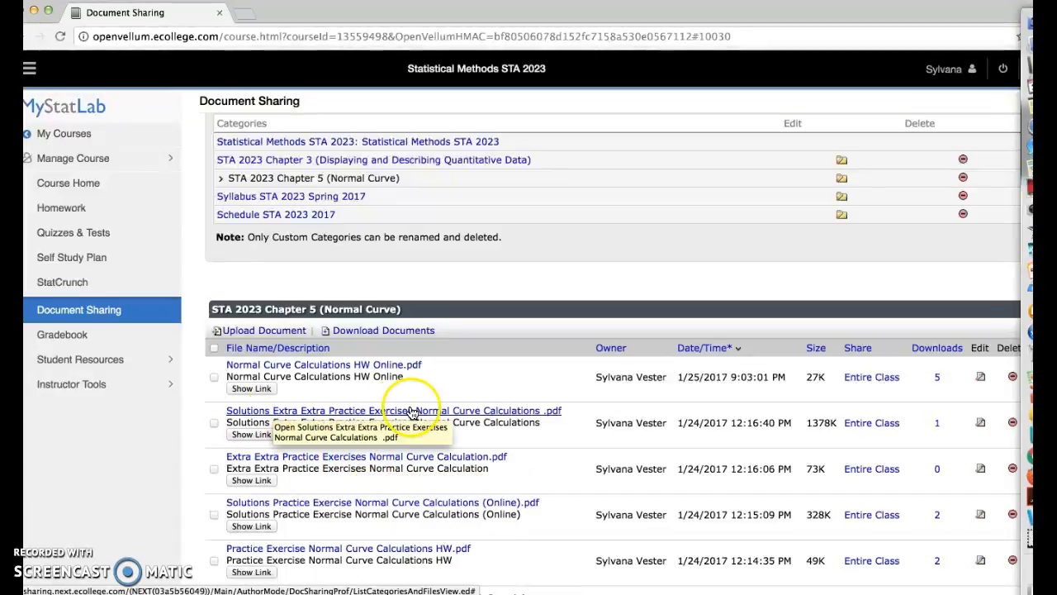
{"action": "mouse_move", "coordinate": [481, 374]}
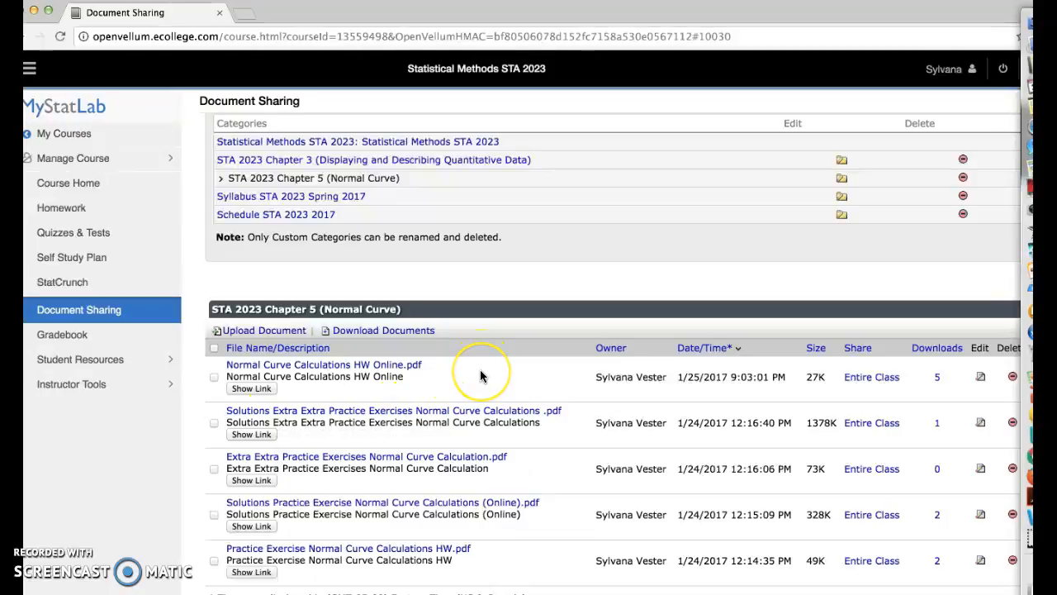
{"action": "mouse_move", "coordinate": [370, 381]}
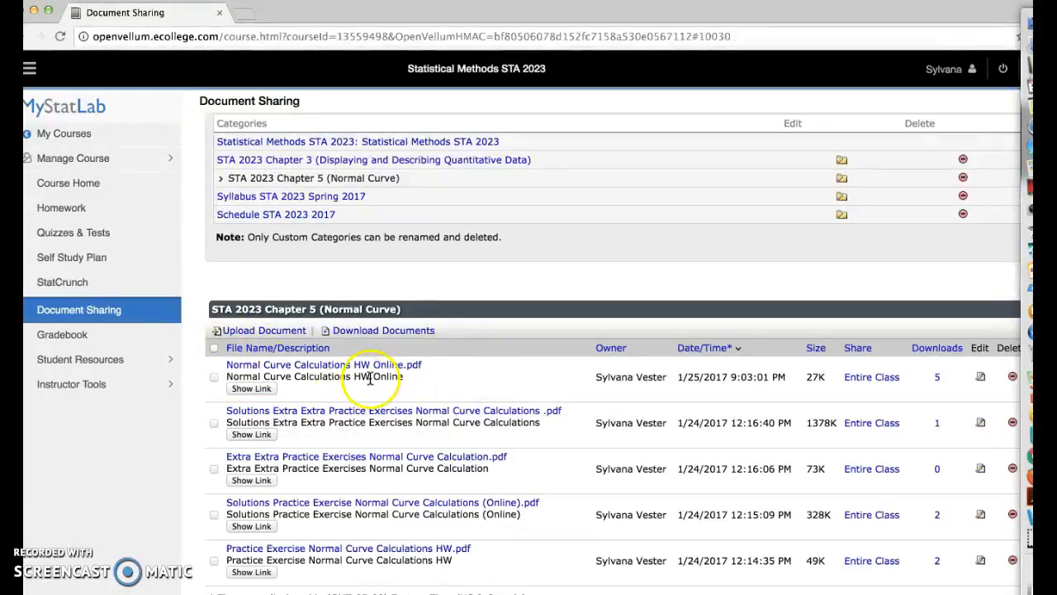
{"action": "mouse_move", "coordinate": [438, 380]}
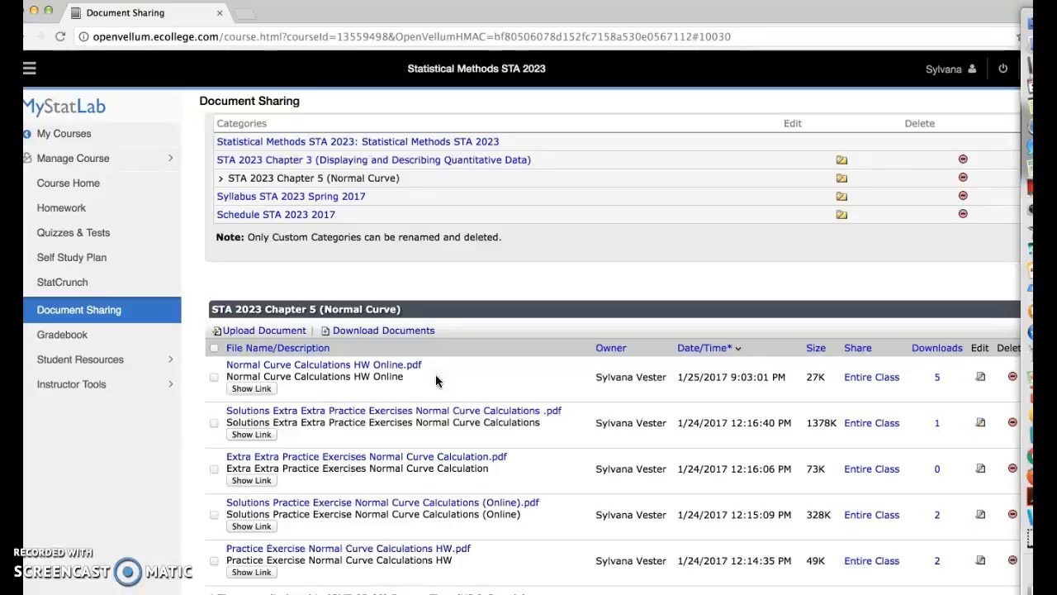
{"action": "mouse_move", "coordinate": [87, 218]}
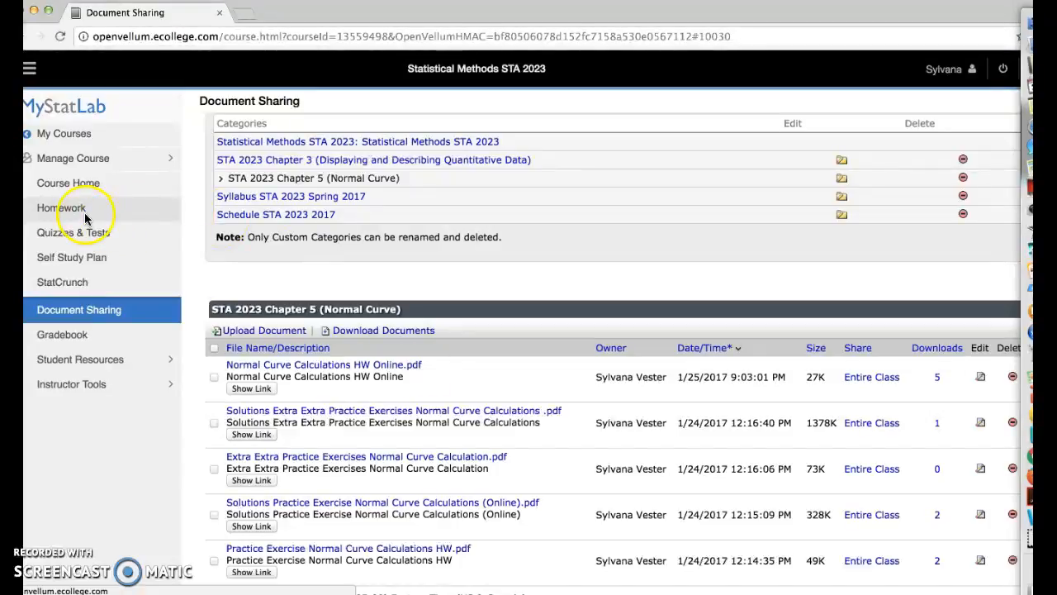
Open the Normal Curve Calculations HW Assignment from the Homework list
{"action": "left_click", "coordinate": [61, 207]}
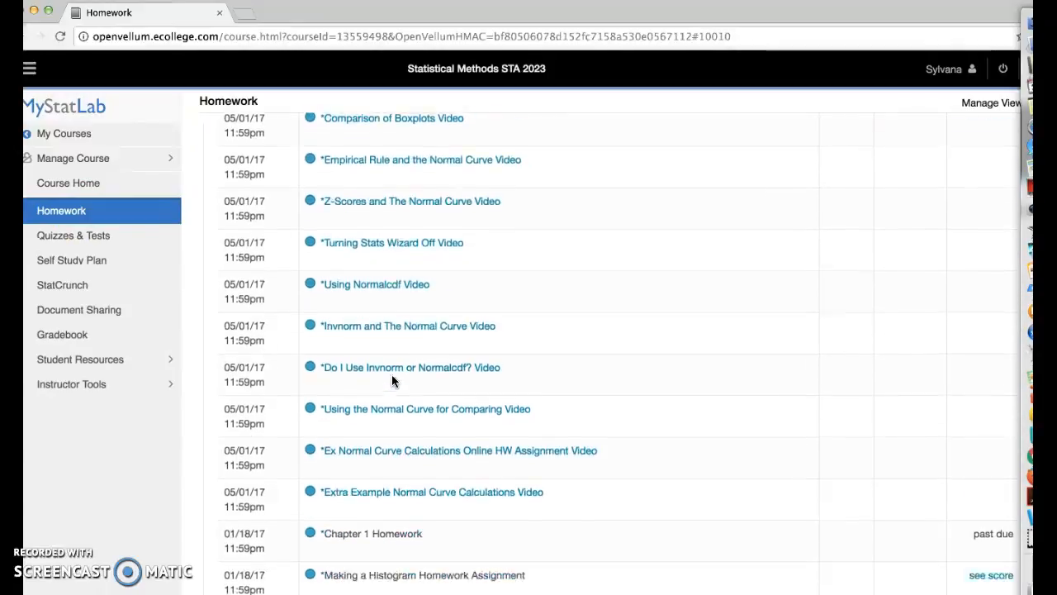
{"action": "scroll", "scroll_direction": "down", "scroll_amount": 3}
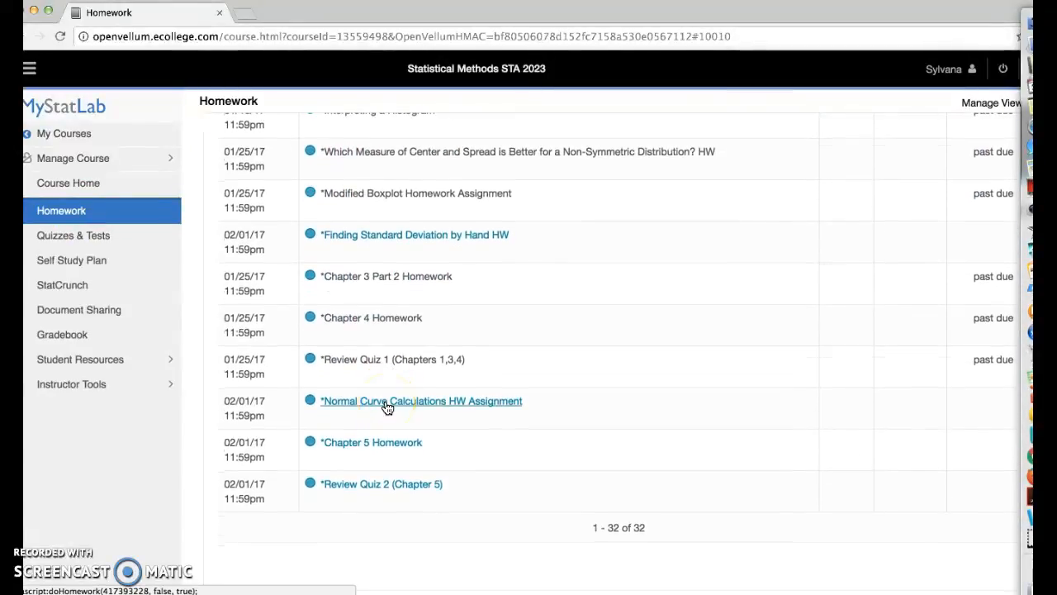
{"action": "left_click", "coordinate": [422, 401]}
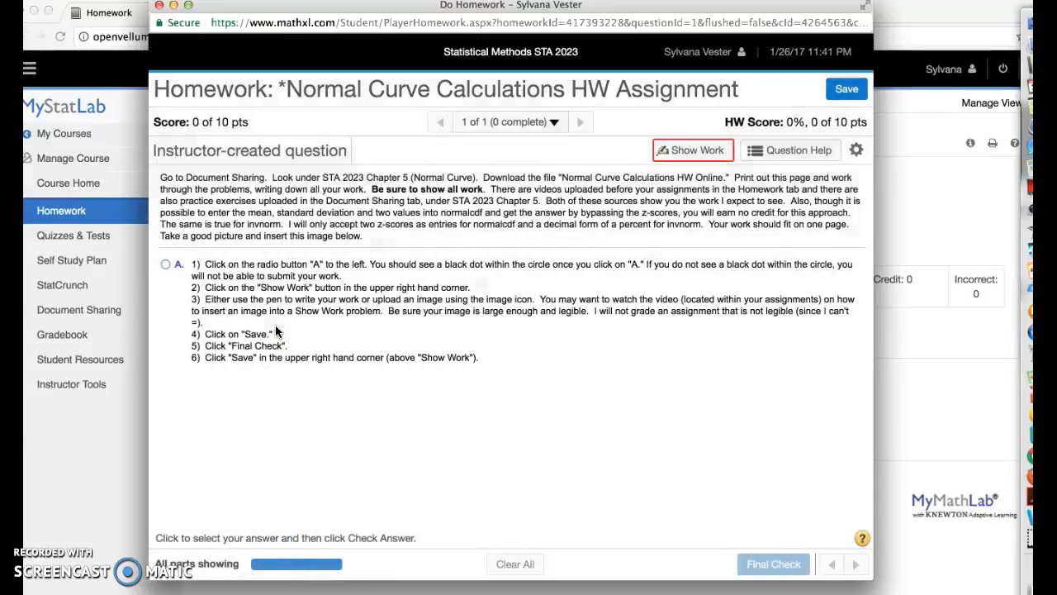
{"action": "mouse_move", "coordinate": [150, 303]}
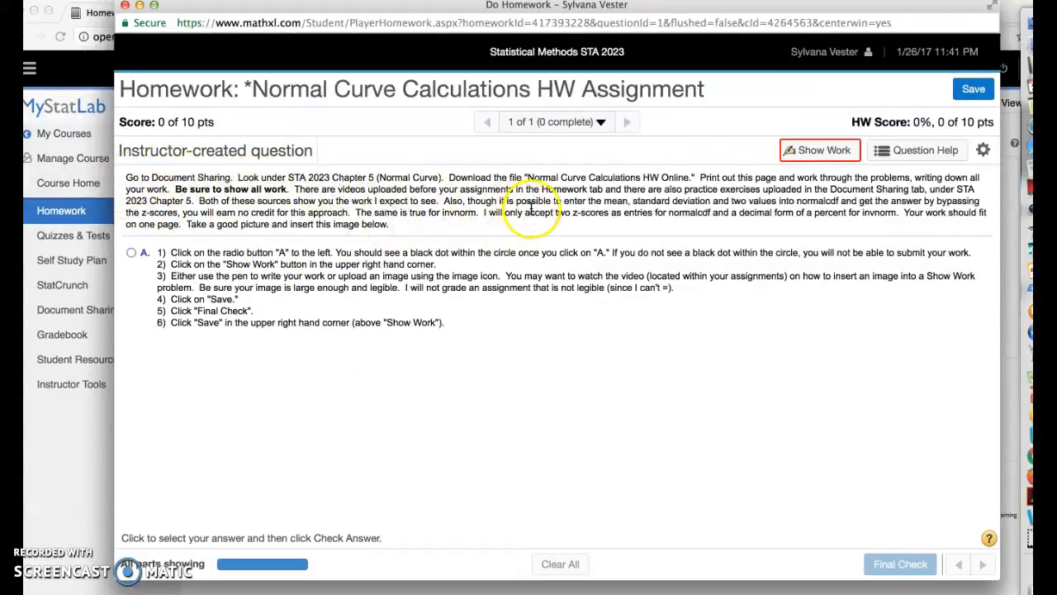
{"action": "mouse_move", "coordinate": [635, 365]}
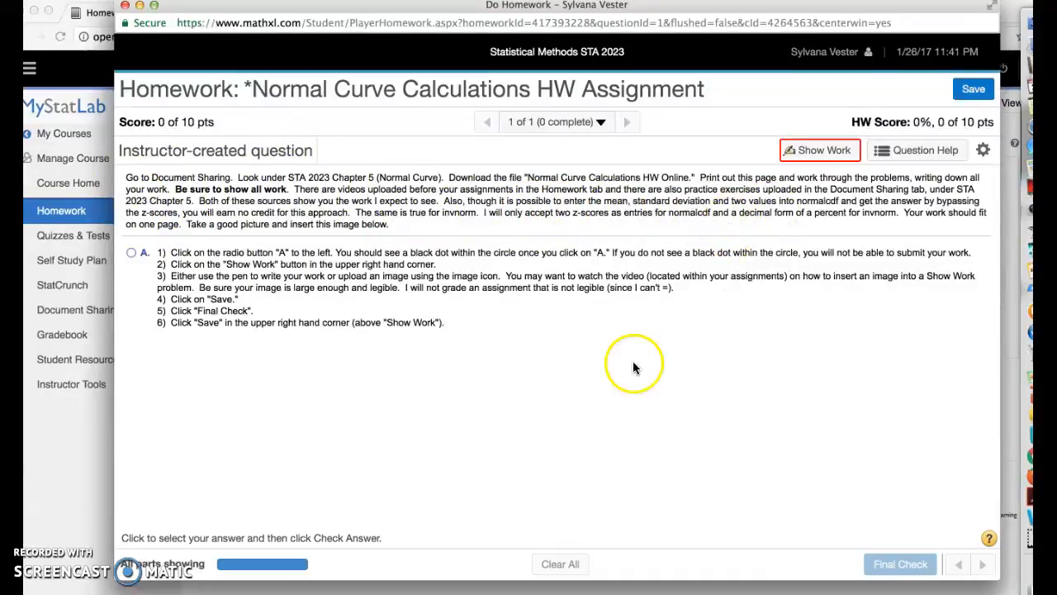
{"action": "mouse_move", "coordinate": [468, 375]}
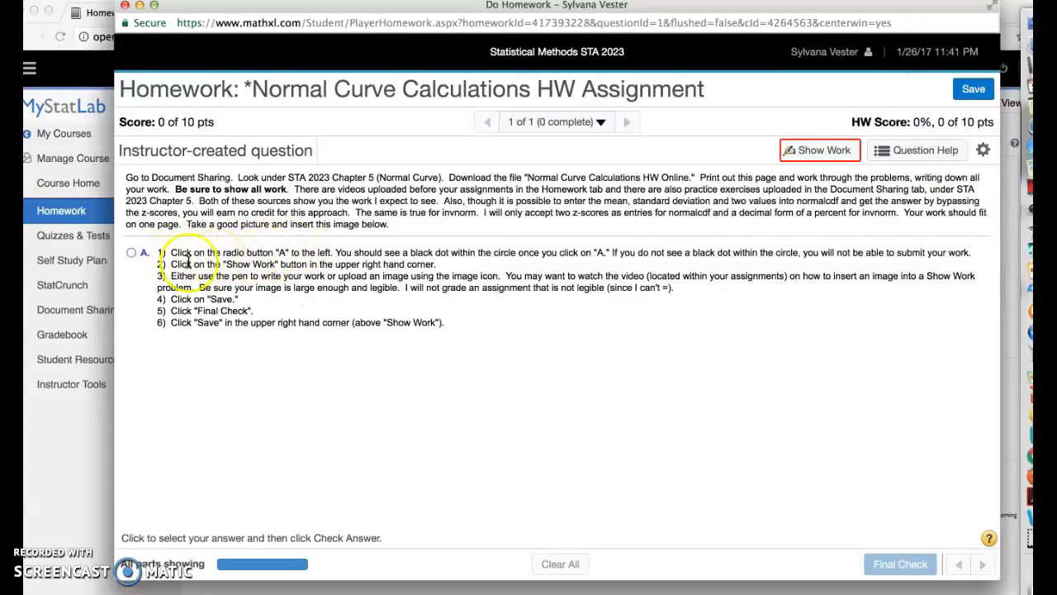
Choose answer A for the homework question to enable Final Check
{"action": "left_click", "coordinate": [133, 252]}
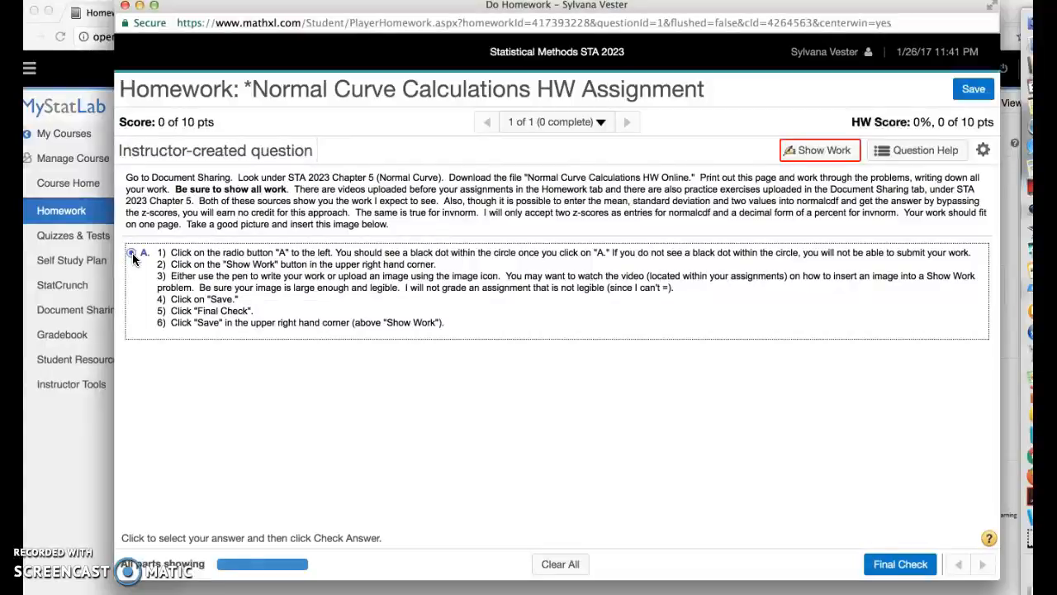
Reselect answer choice A on the Normal Curve Calculations question
{"action": "left_click", "coordinate": [132, 252]}
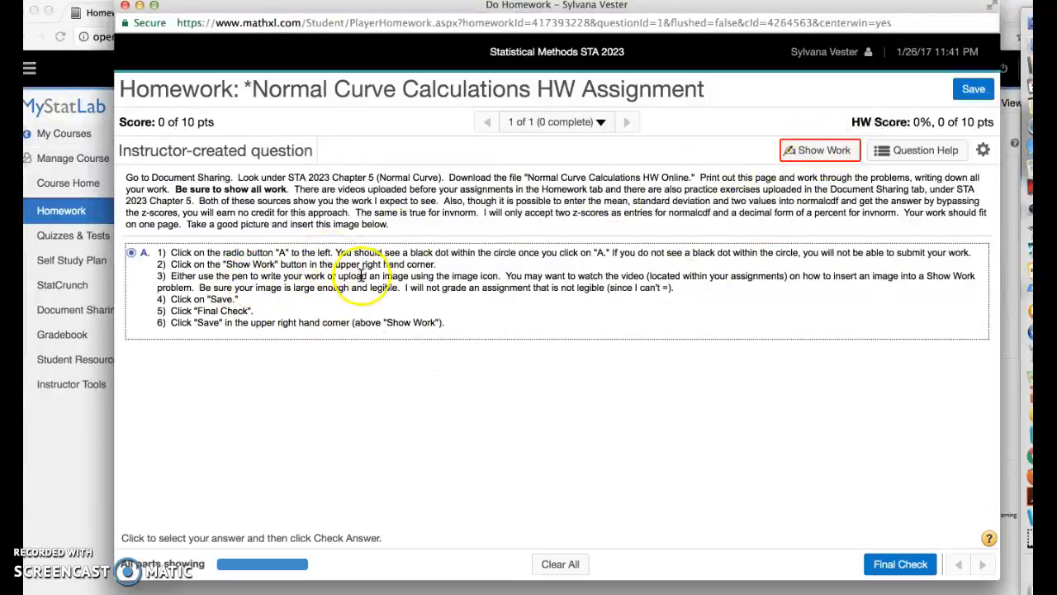
{"action": "mouse_move", "coordinate": [466, 281]}
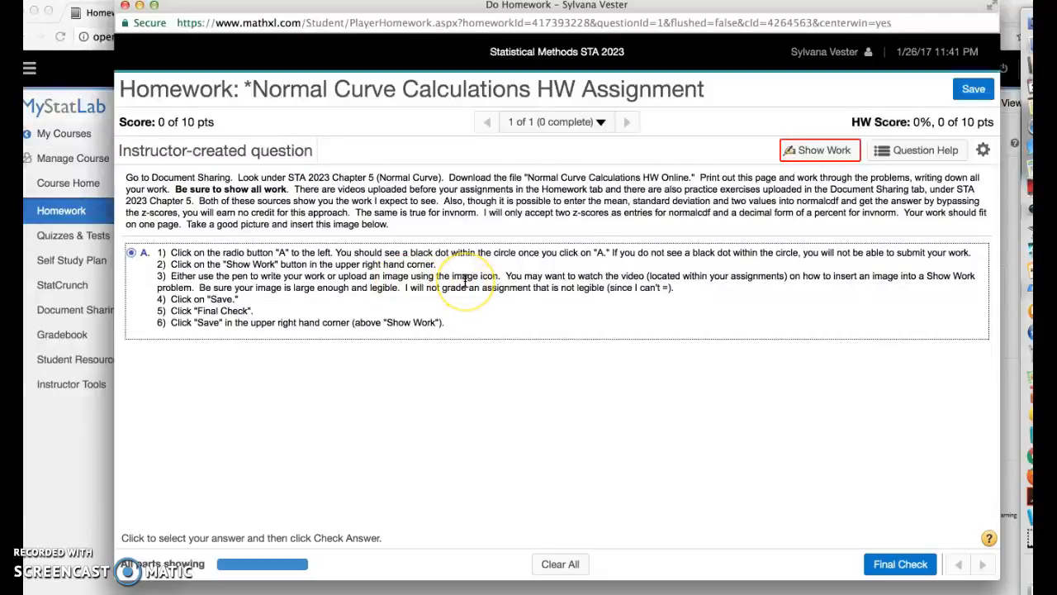
{"action": "mouse_move", "coordinate": [405, 293]}
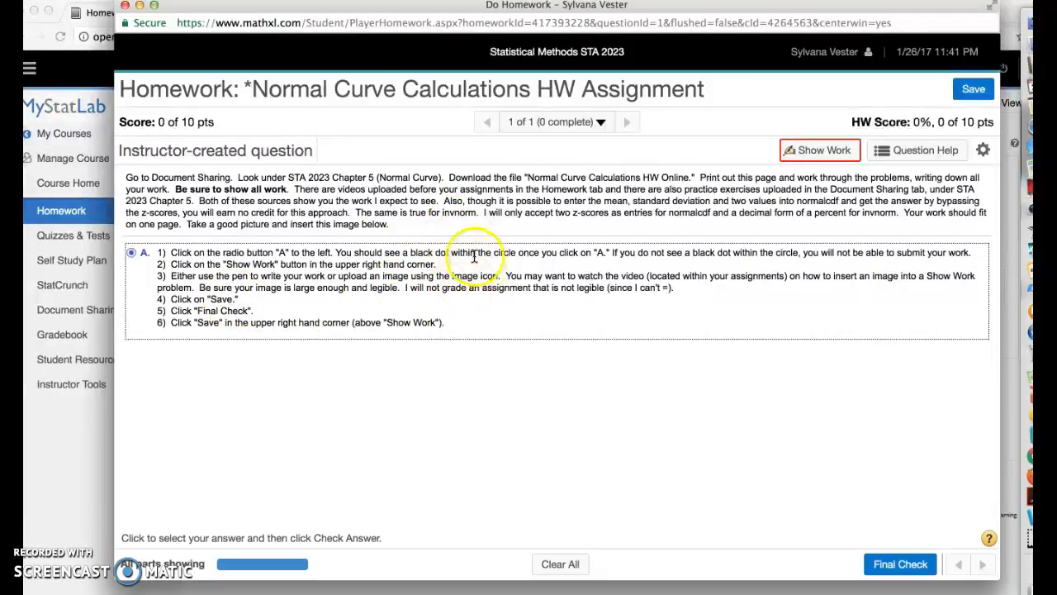
{"action": "mouse_move", "coordinate": [813, 168]}
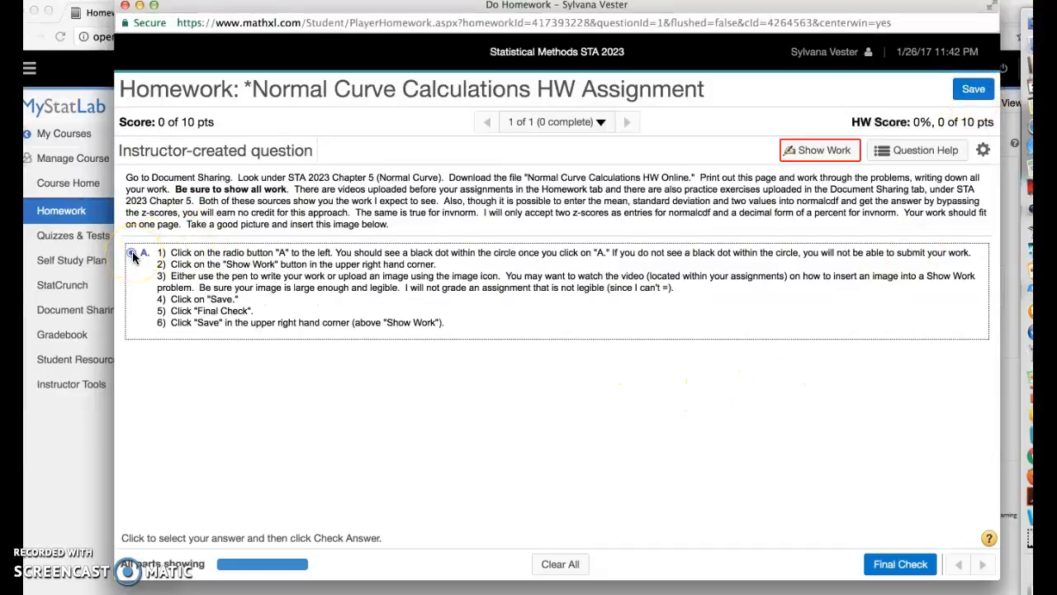
{"action": "left_click", "coordinate": [131, 252]}
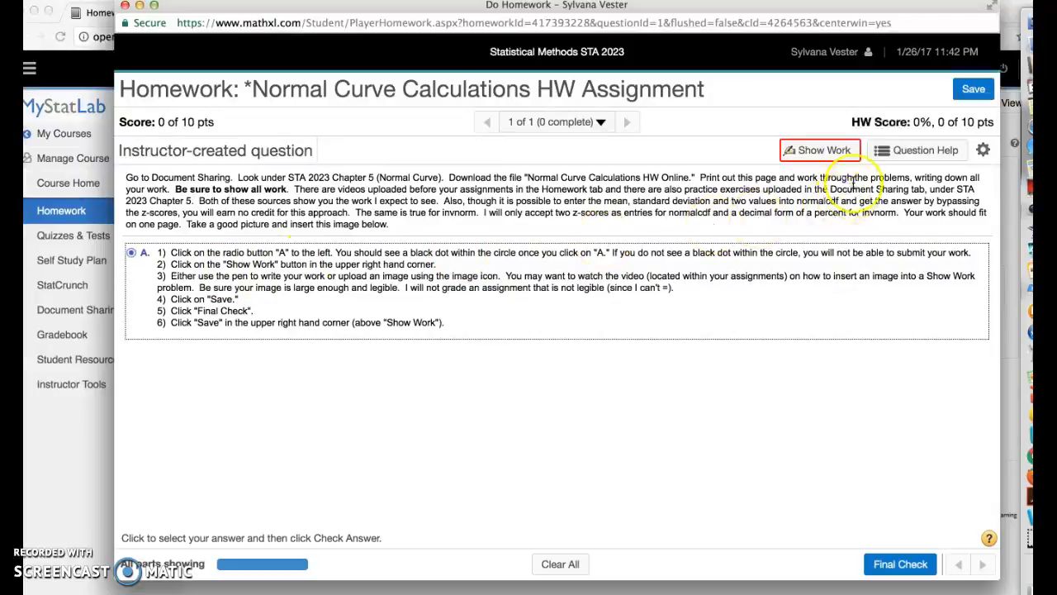
Open Show Work and insert a photographed page from the computer
{"action": "left_click", "coordinate": [820, 149]}
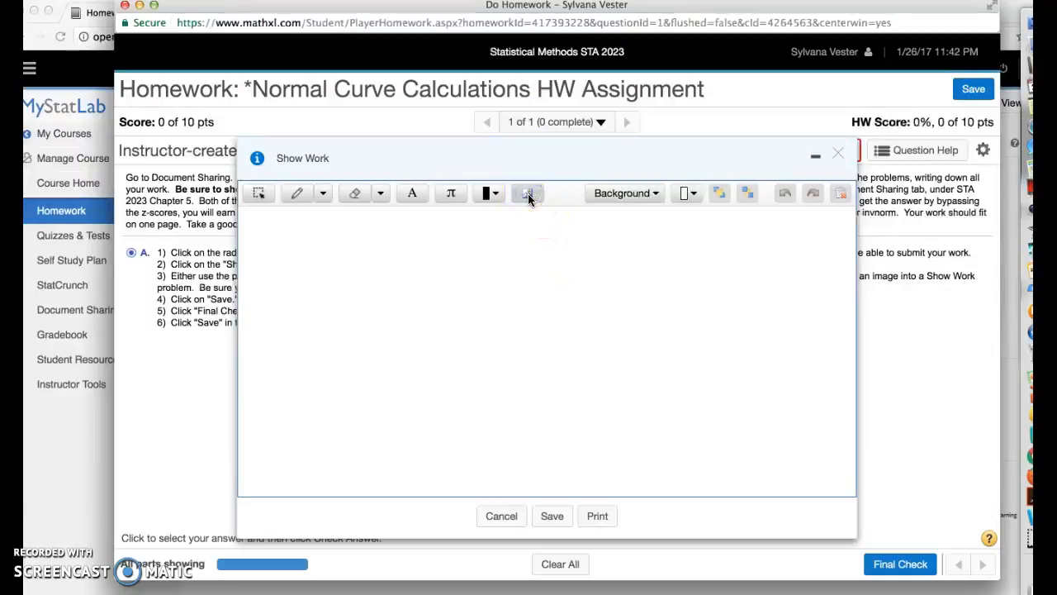
{"action": "left_click", "coordinate": [528, 192]}
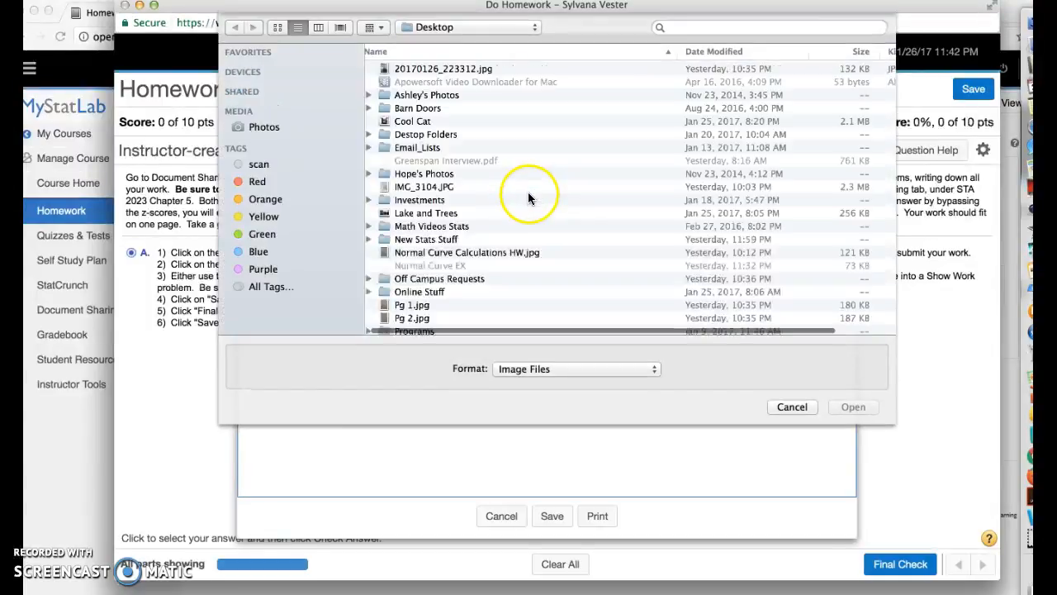
{"action": "scroll", "scroll_direction": "down", "scroll_amount": 3}
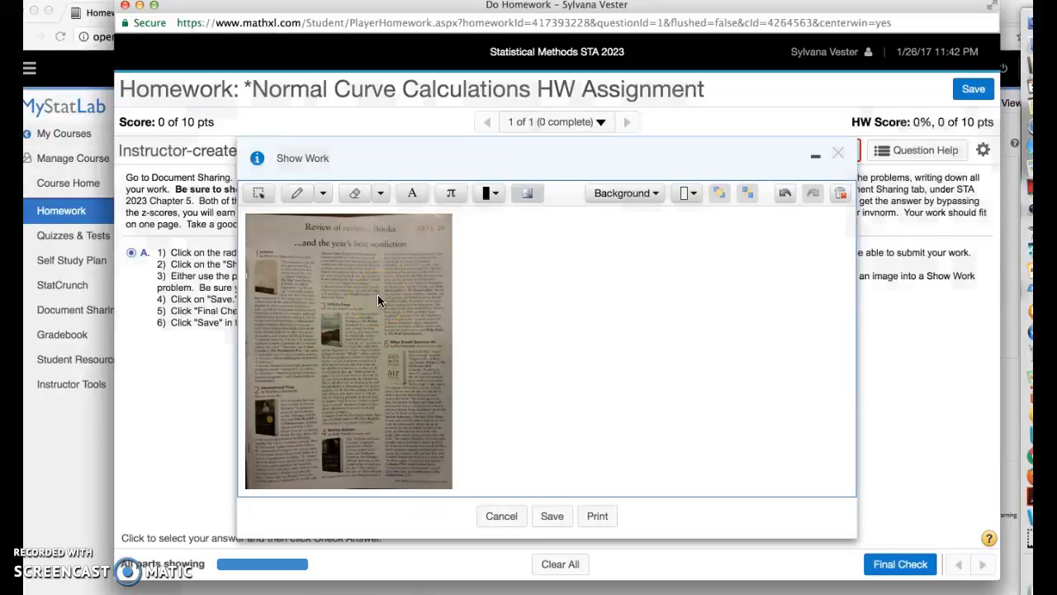
Enlarge the first page photo to span most of the Show Work panel
{"action": "left_click", "coordinate": [259, 192]}
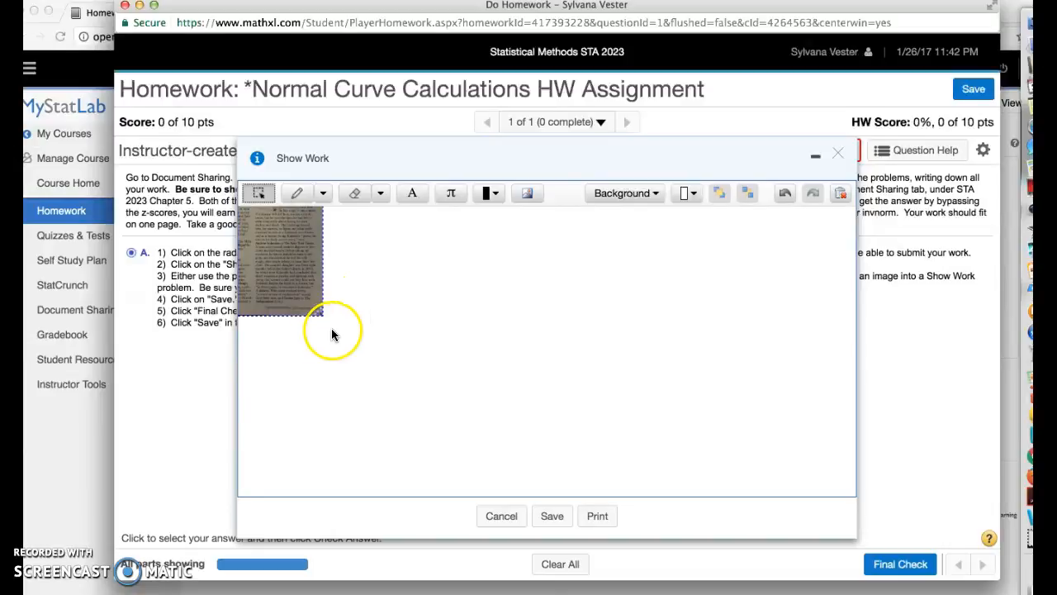
{"action": "mouse_move", "coordinate": [315, 314]}
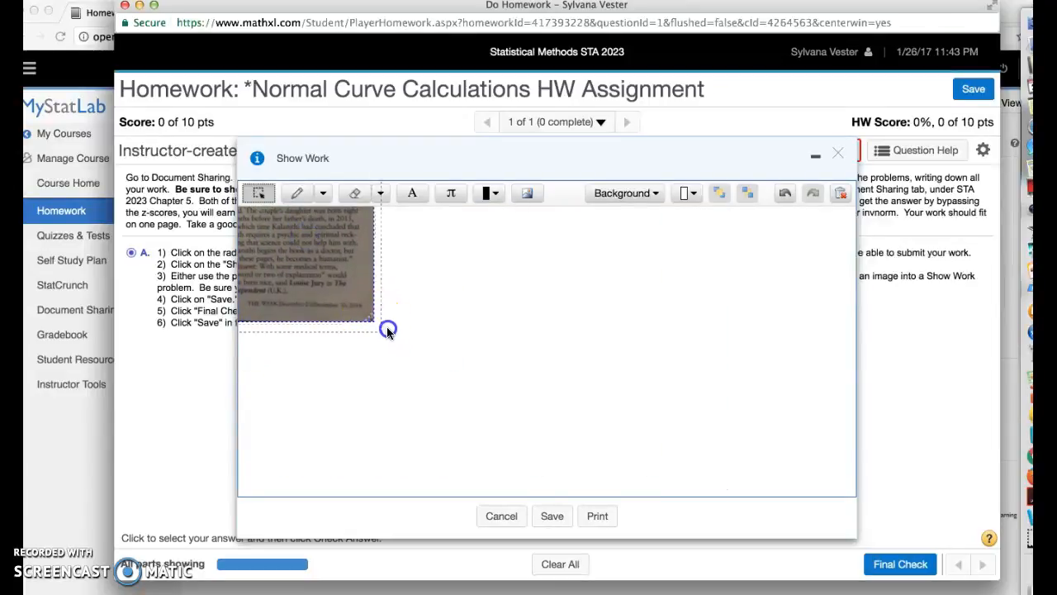
{"action": "left_click_drag", "start_coordinate": [389, 328], "coordinate": [659, 362]}
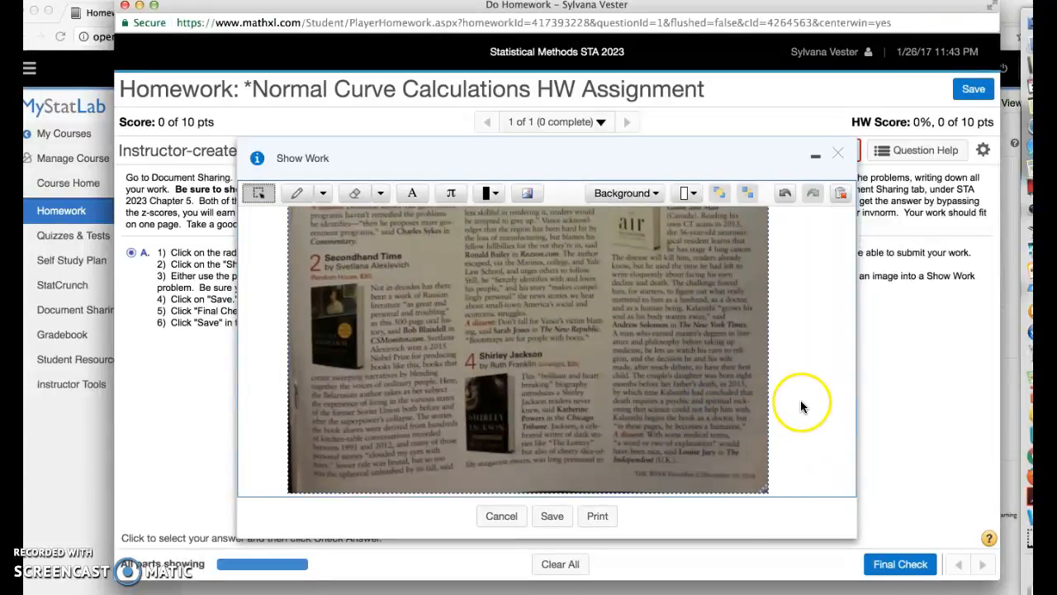
{"action": "mouse_move", "coordinate": [704, 364]}
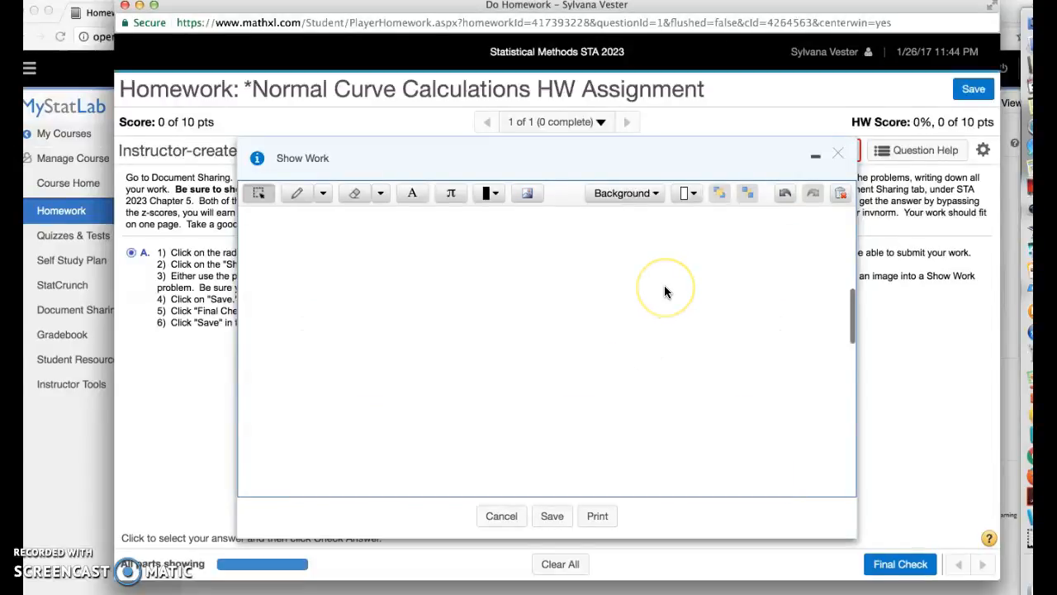
{"action": "mouse_move", "coordinate": [596, 266]}
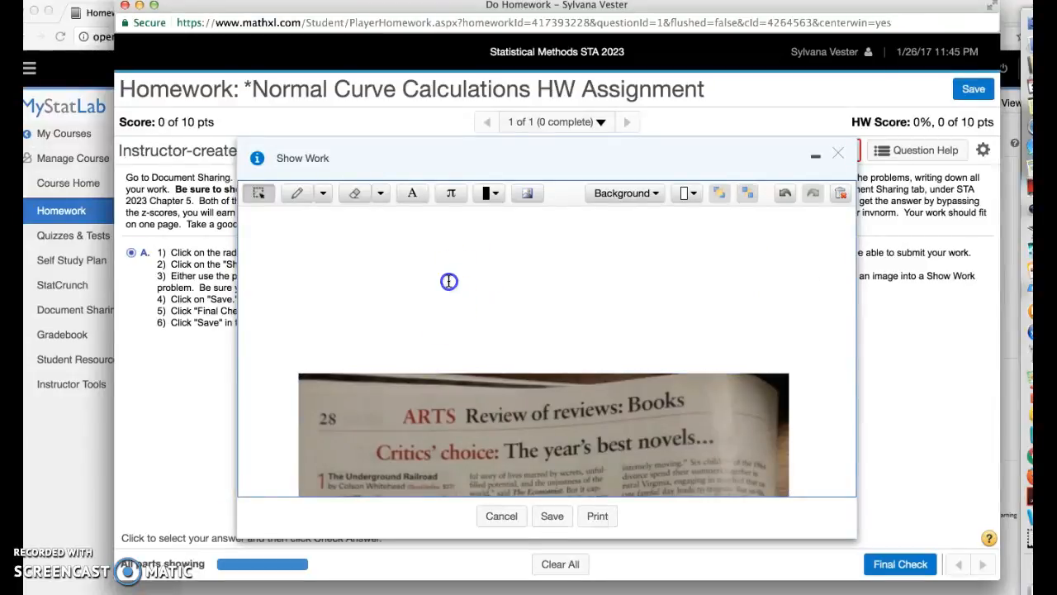
Move the second page photo into place within the Show Work canvas
{"action": "scroll", "scroll_direction": "down", "scroll_amount": 3}
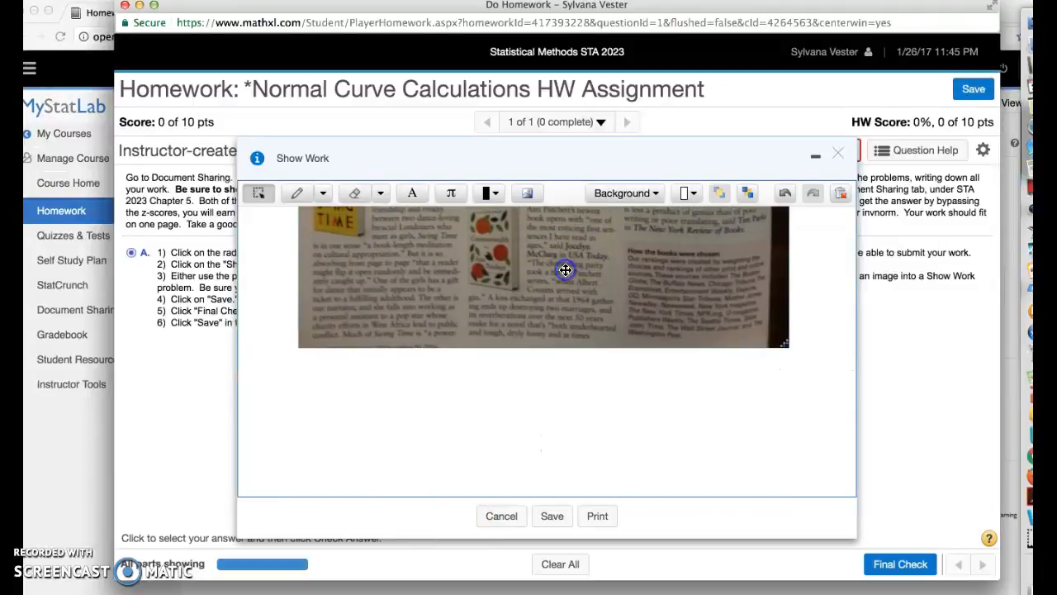
{"action": "left_click_drag", "start_coordinate": [566, 271], "coordinate": [558, 386]}
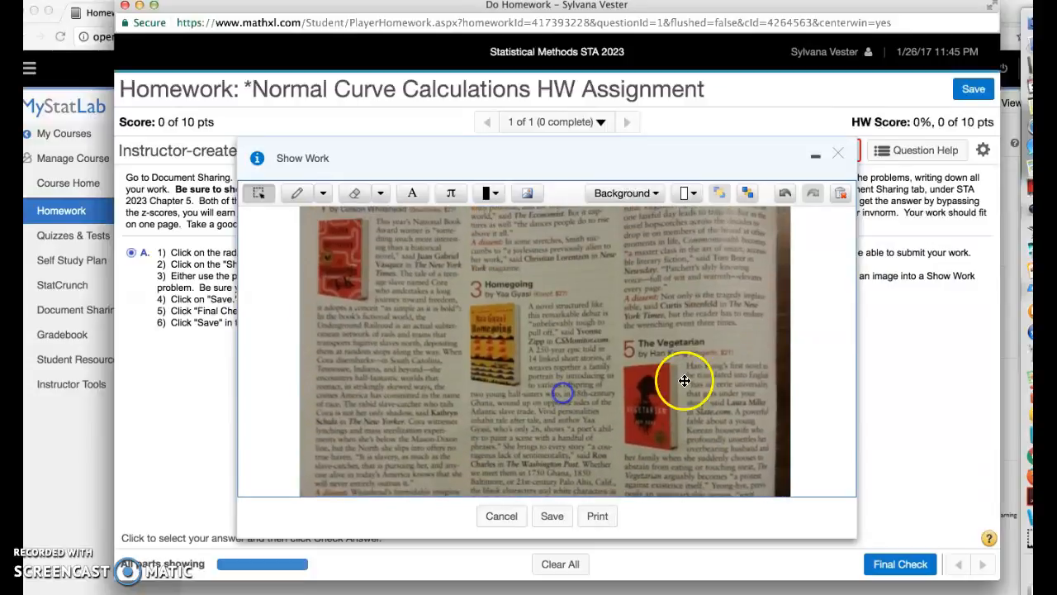
{"action": "scroll", "scroll_direction": "down", "scroll_amount": 3}
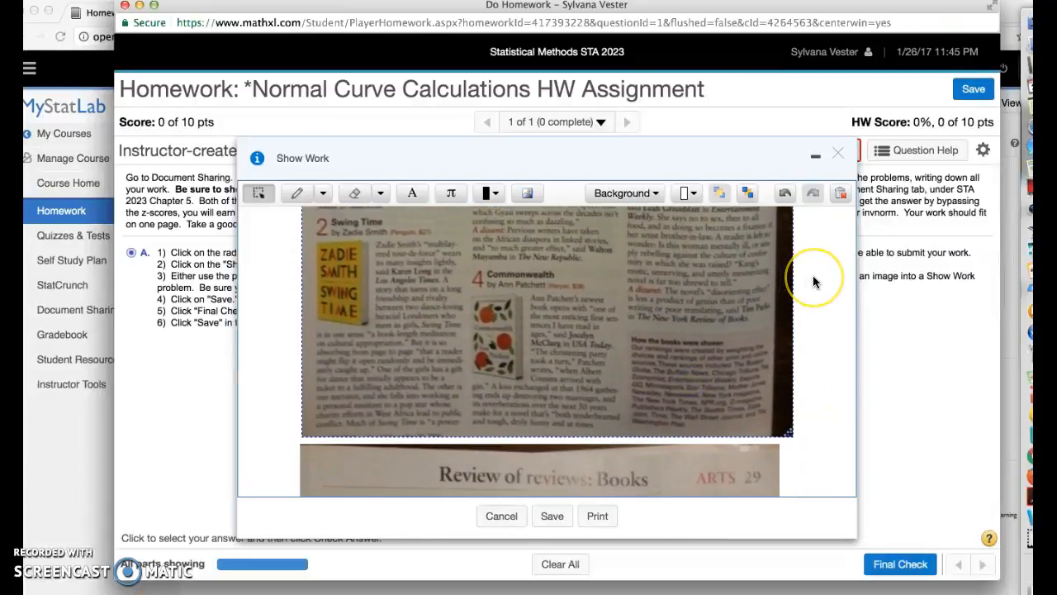
{"action": "left_click", "coordinate": [523, 192]}
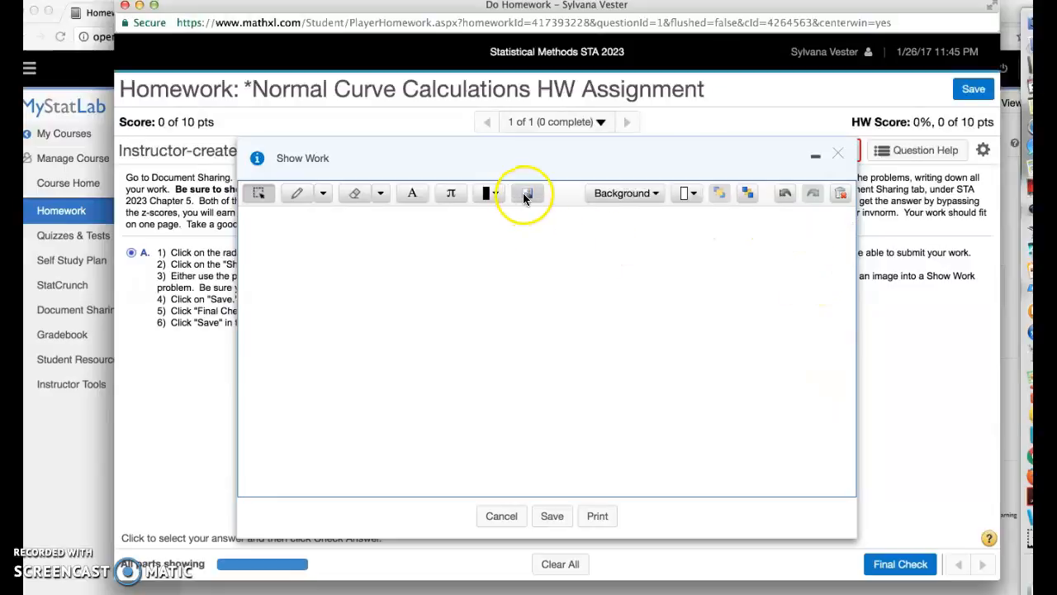
Insert the Normal Curve Calculations worksheet photo into the Show Work panel
{"action": "left_click", "coordinate": [524, 193]}
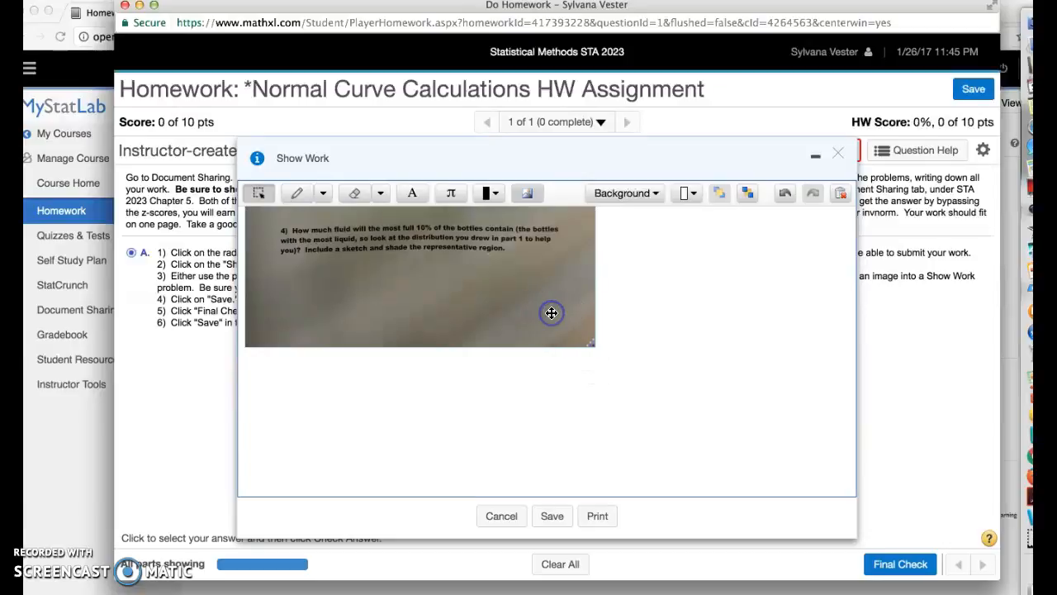
{"action": "mouse_move", "coordinate": [436, 256]}
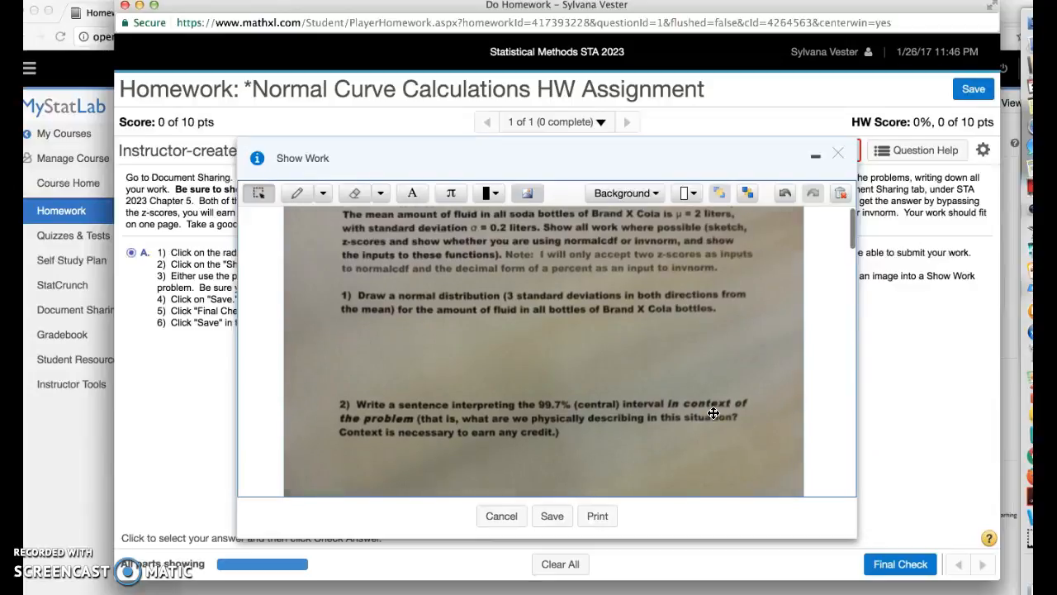
{"action": "scroll", "scroll_direction": "down", "scroll_amount": 3}
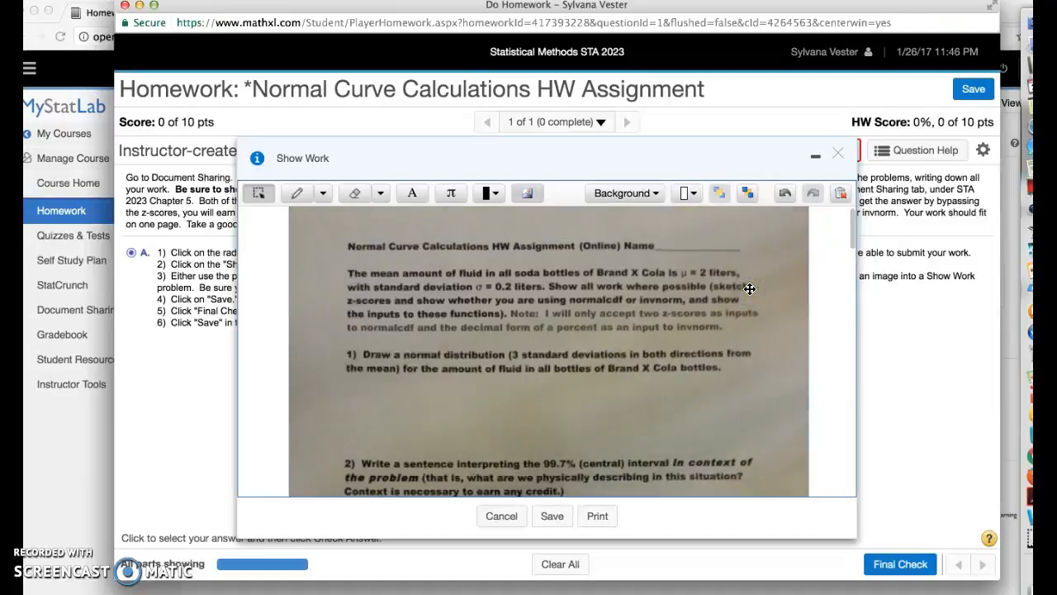
{"action": "mouse_move", "coordinate": [623, 253]}
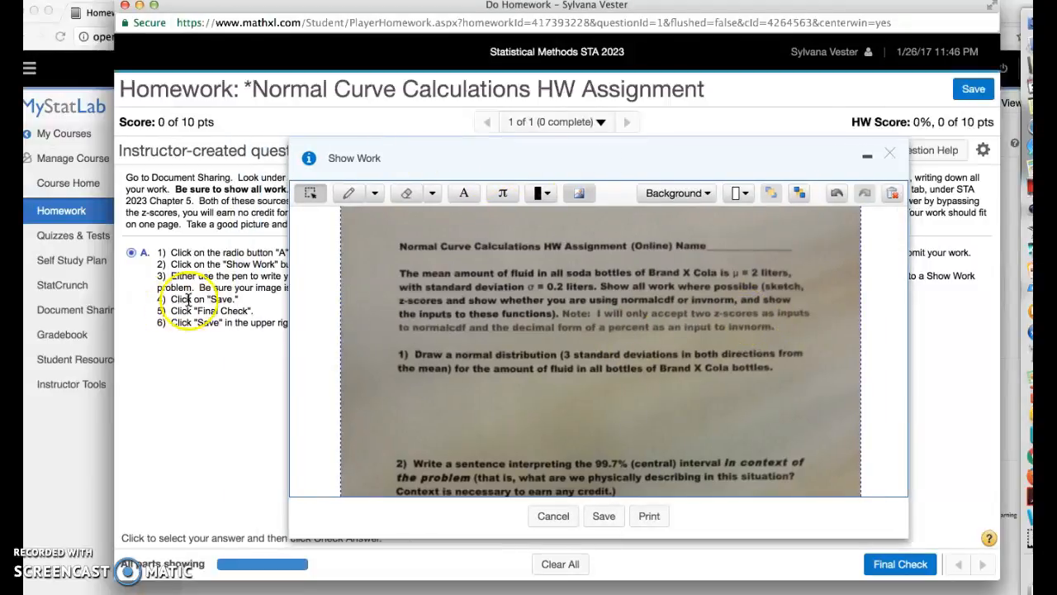
{"action": "mouse_move", "coordinate": [223, 286]}
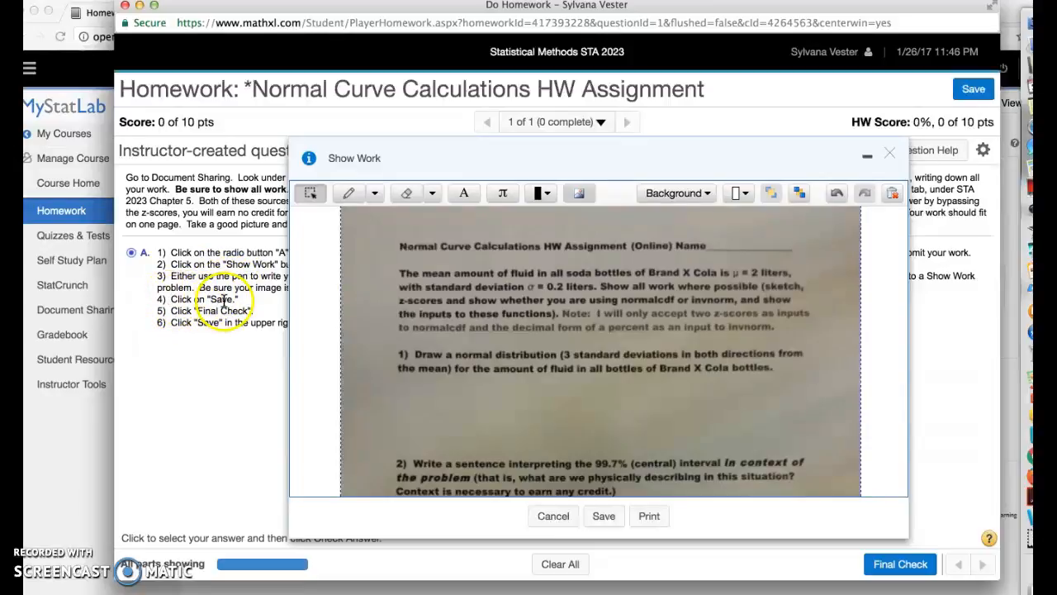
{"action": "mouse_move", "coordinate": [603, 517]}
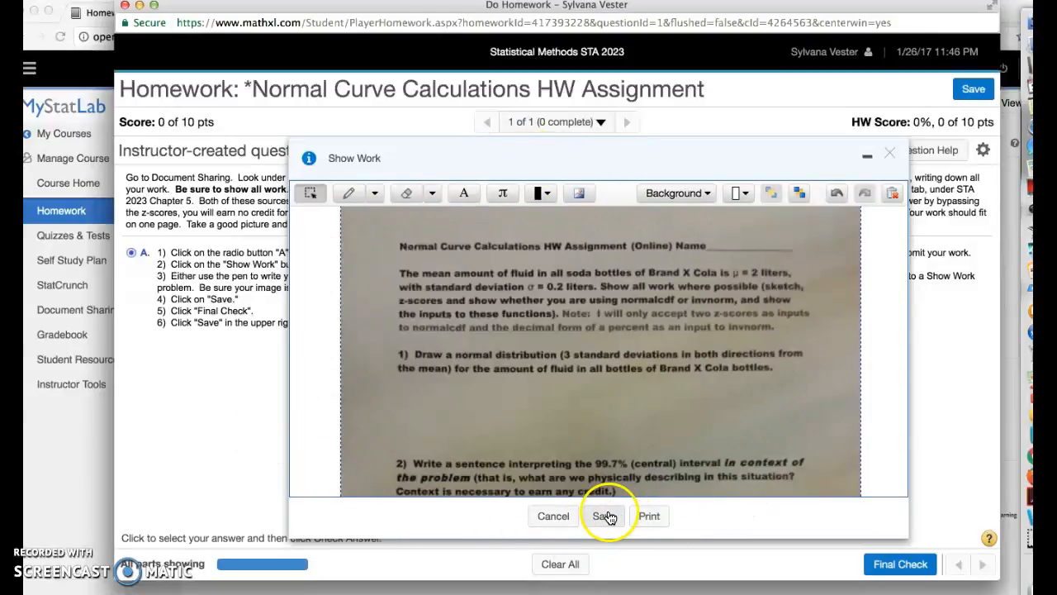
Save the Show Work panel, returning to the question with answer A selected
{"action": "left_click", "coordinate": [603, 516]}
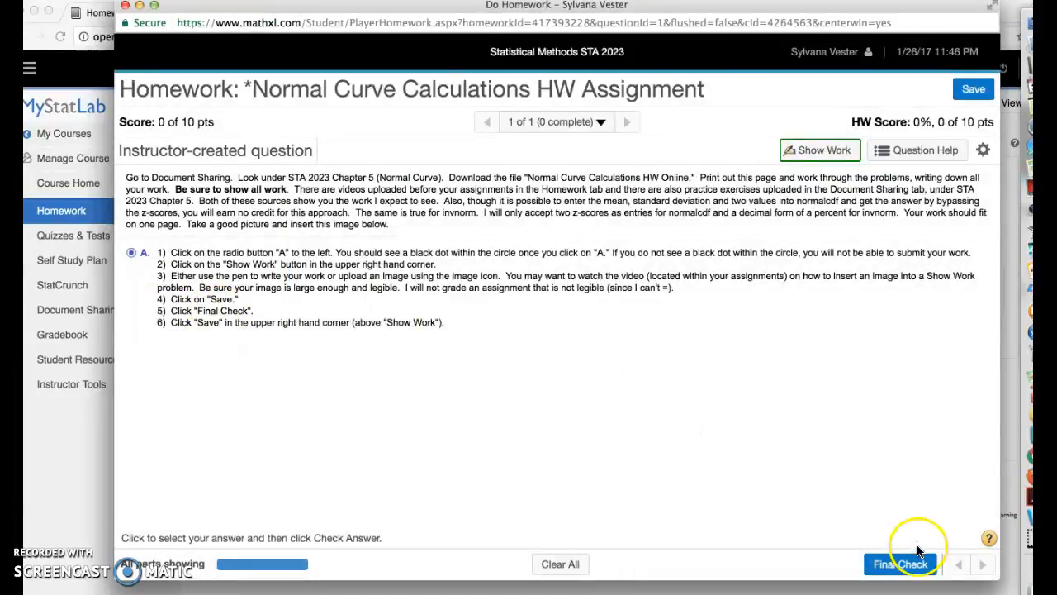
Submit the question with Final Check, dismiss the Well done message, and save the homework
{"action": "left_click", "coordinate": [902, 564]}
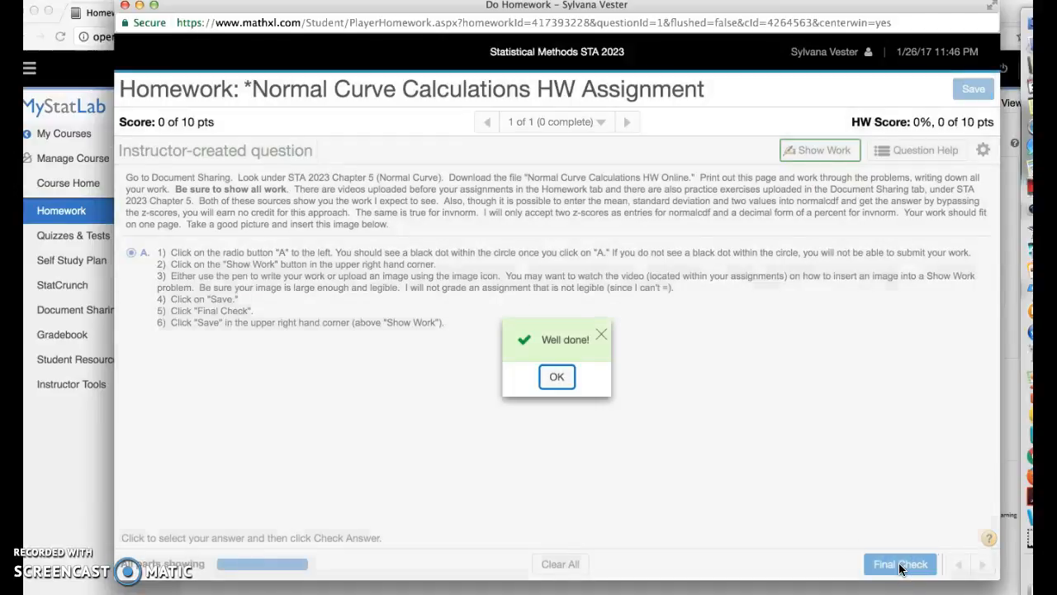
{"action": "left_click", "coordinate": [556, 376]}
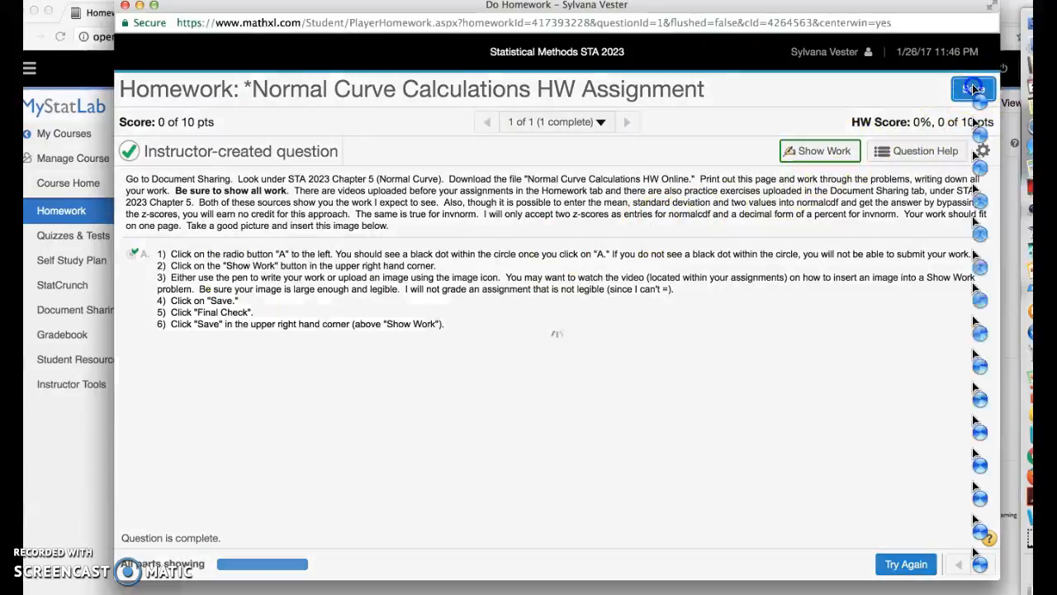
{"action": "left_click", "coordinate": [969, 88]}
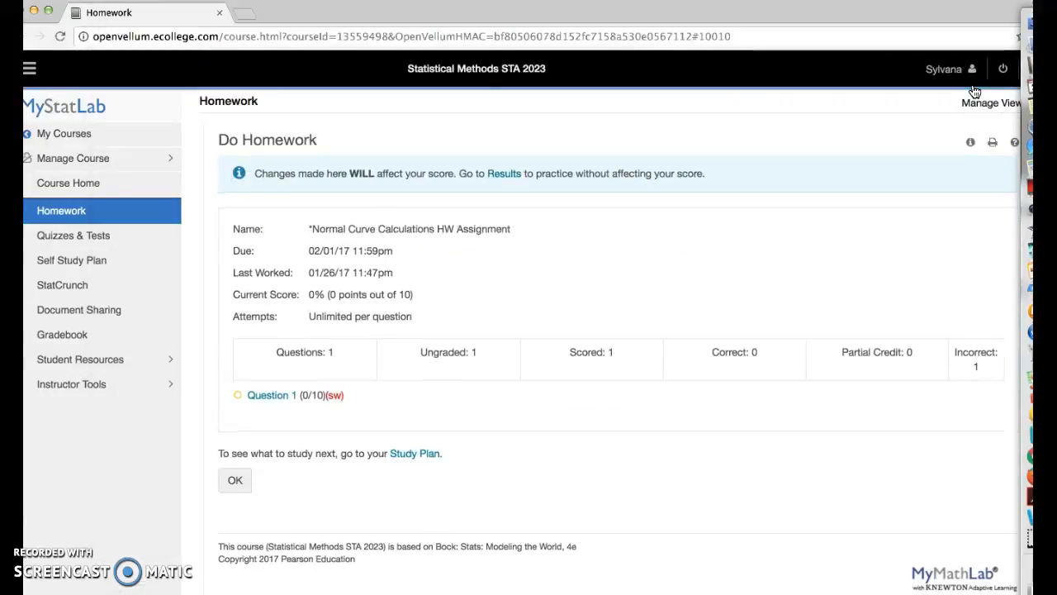